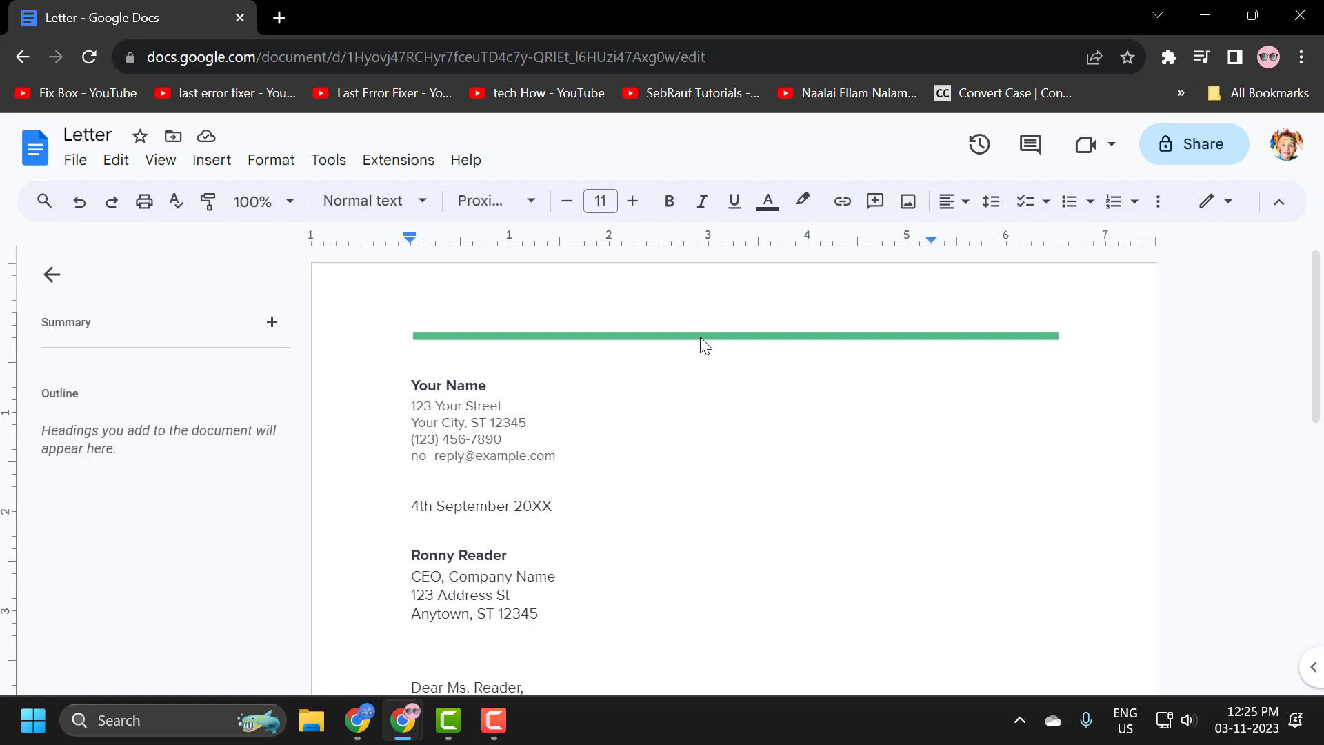
mouse_move(201, 230)
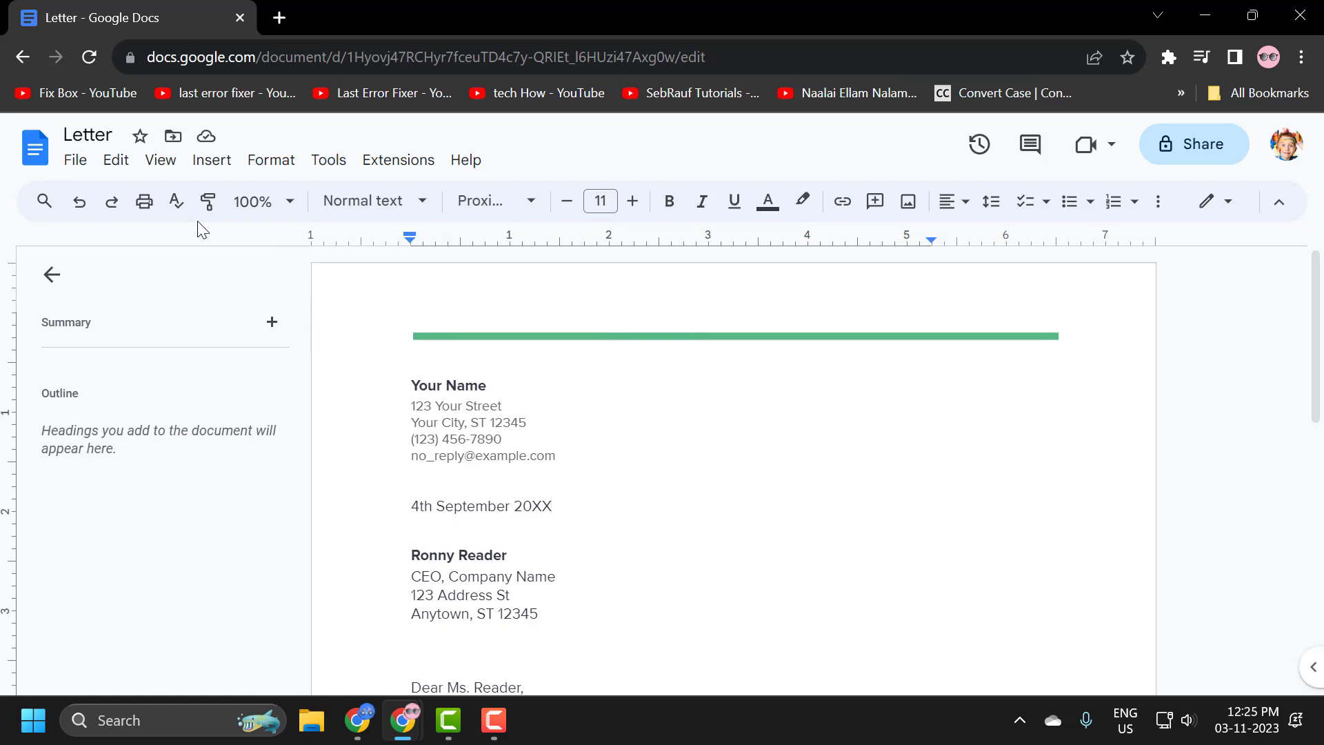
click(75, 160)
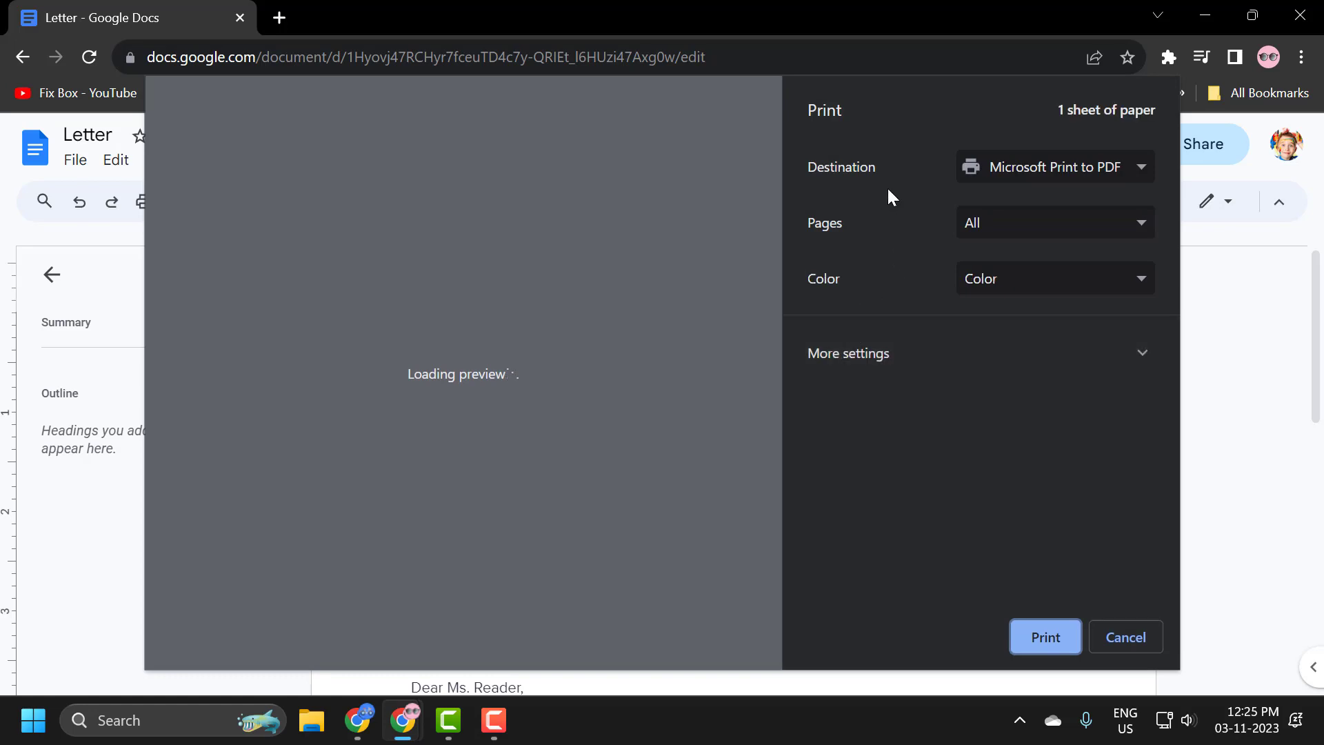
click(1054, 167)
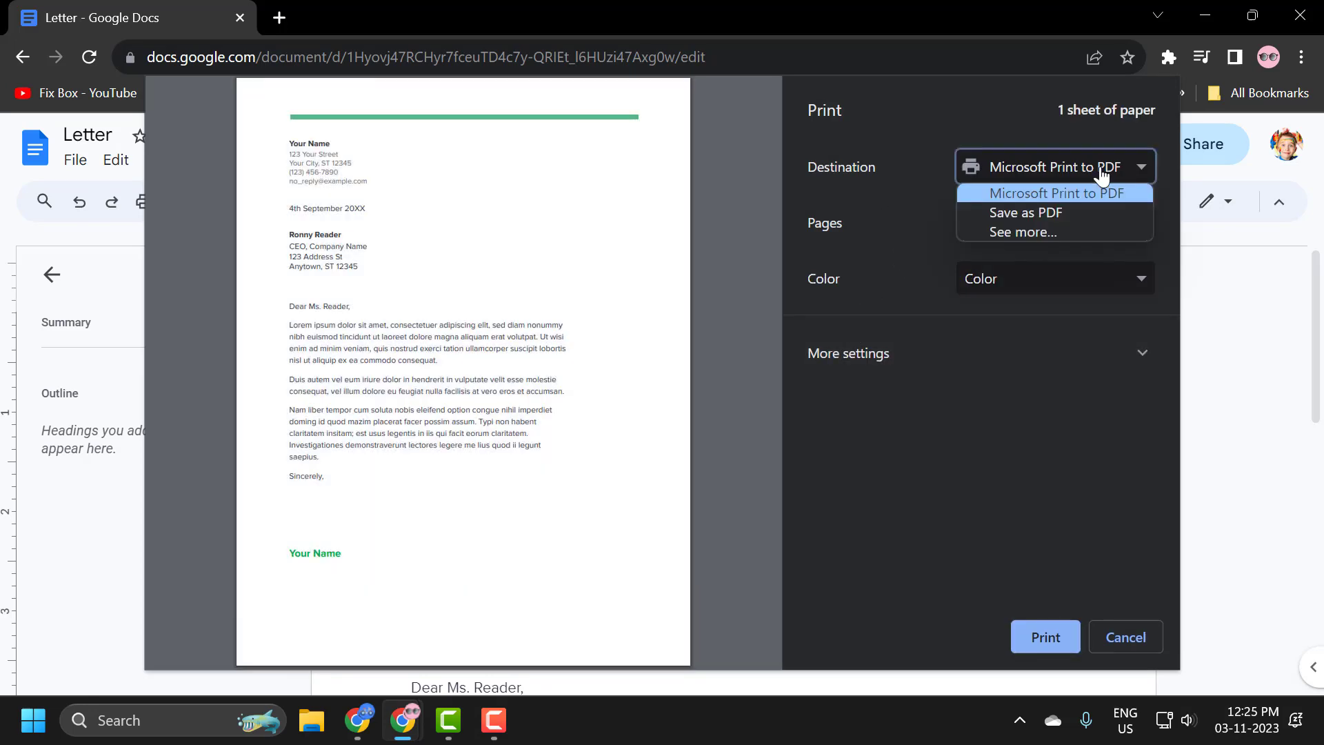
mouse_move(1084, 196)
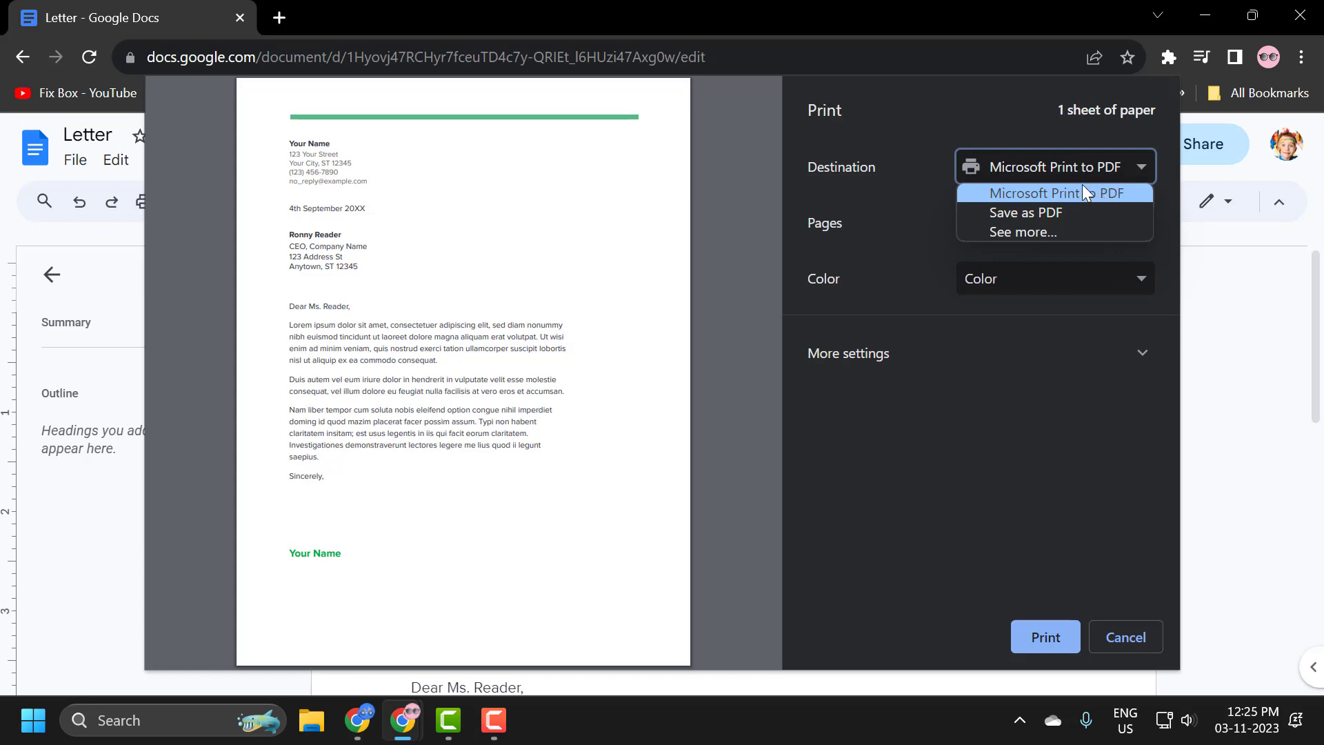
click(1053, 193)
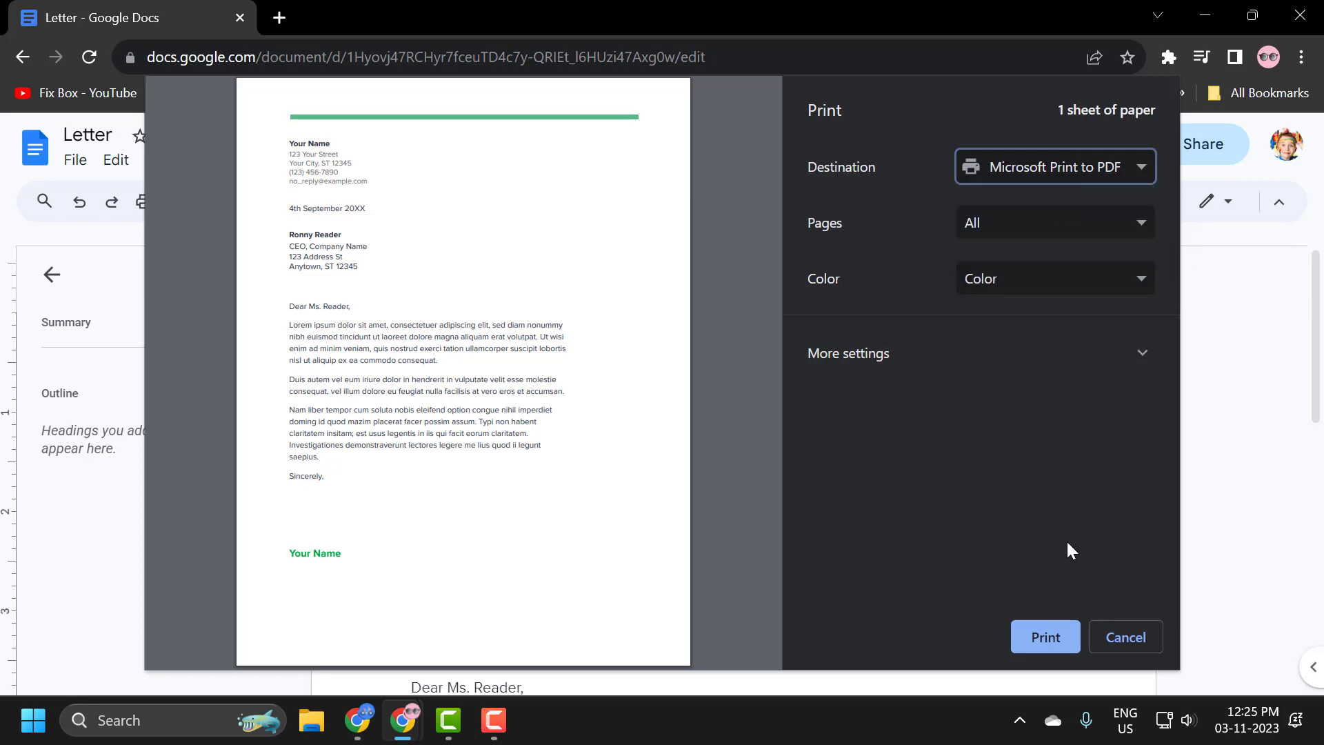
click(1125, 637)
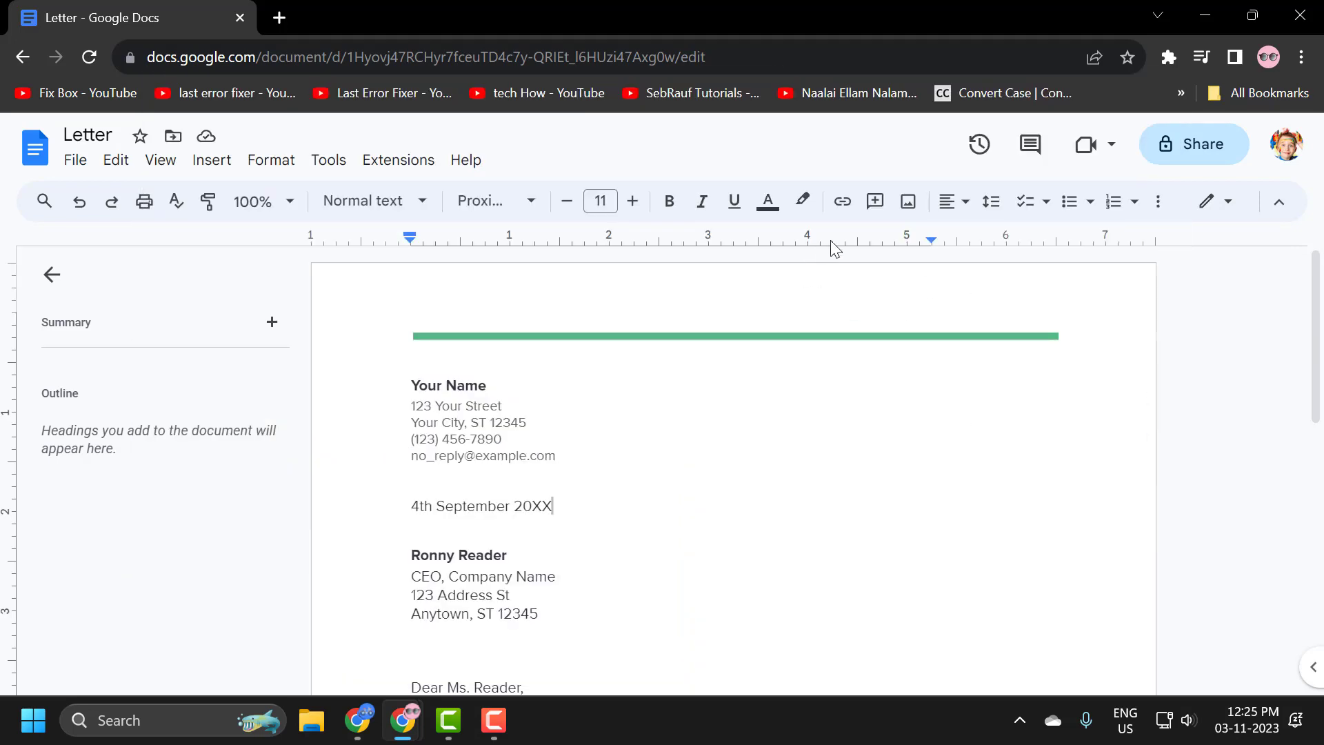
mouse_move(143, 201)
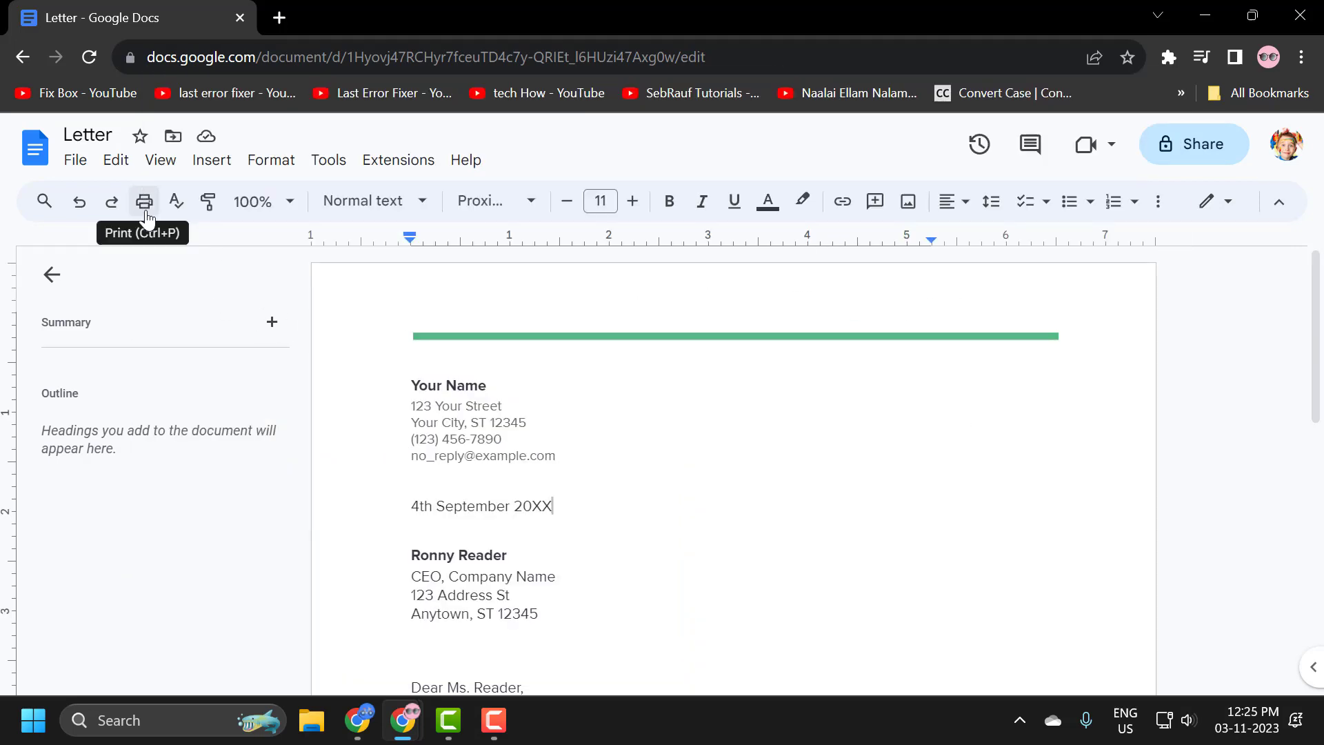
click(143, 202)
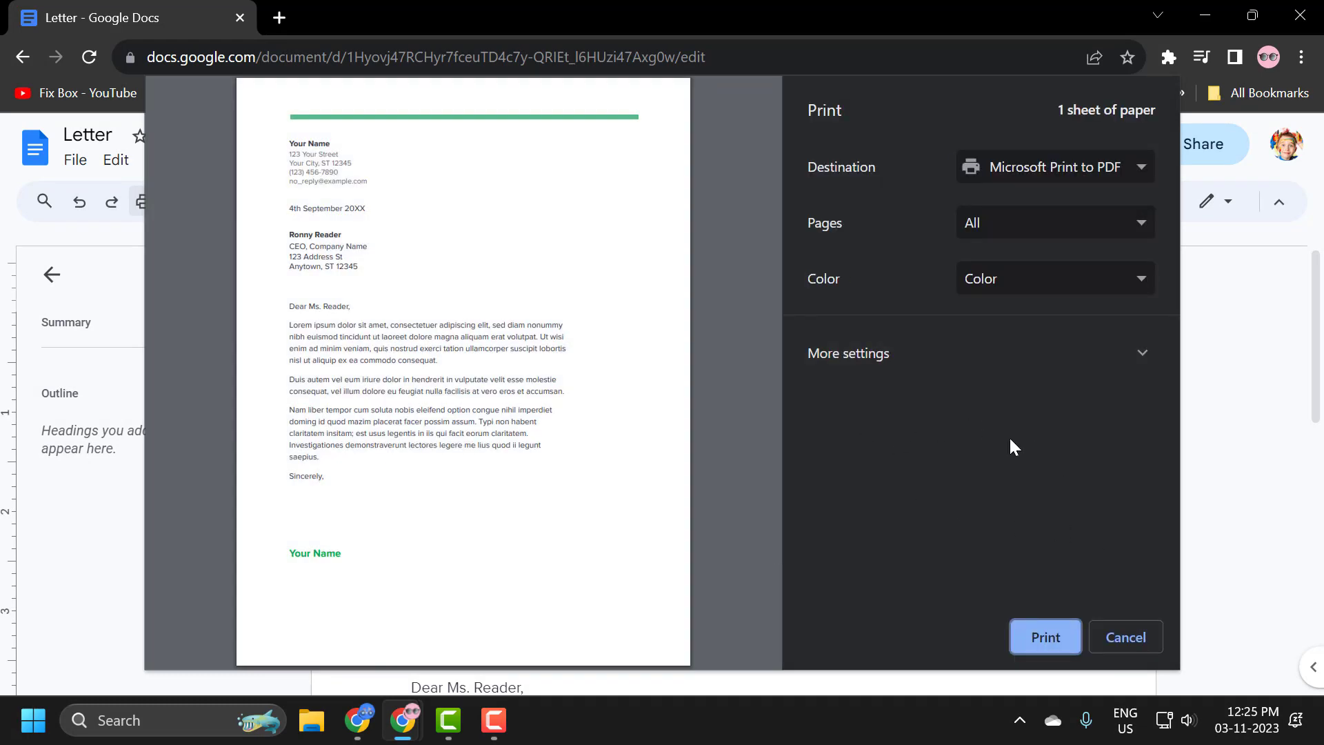
click(1124, 637)
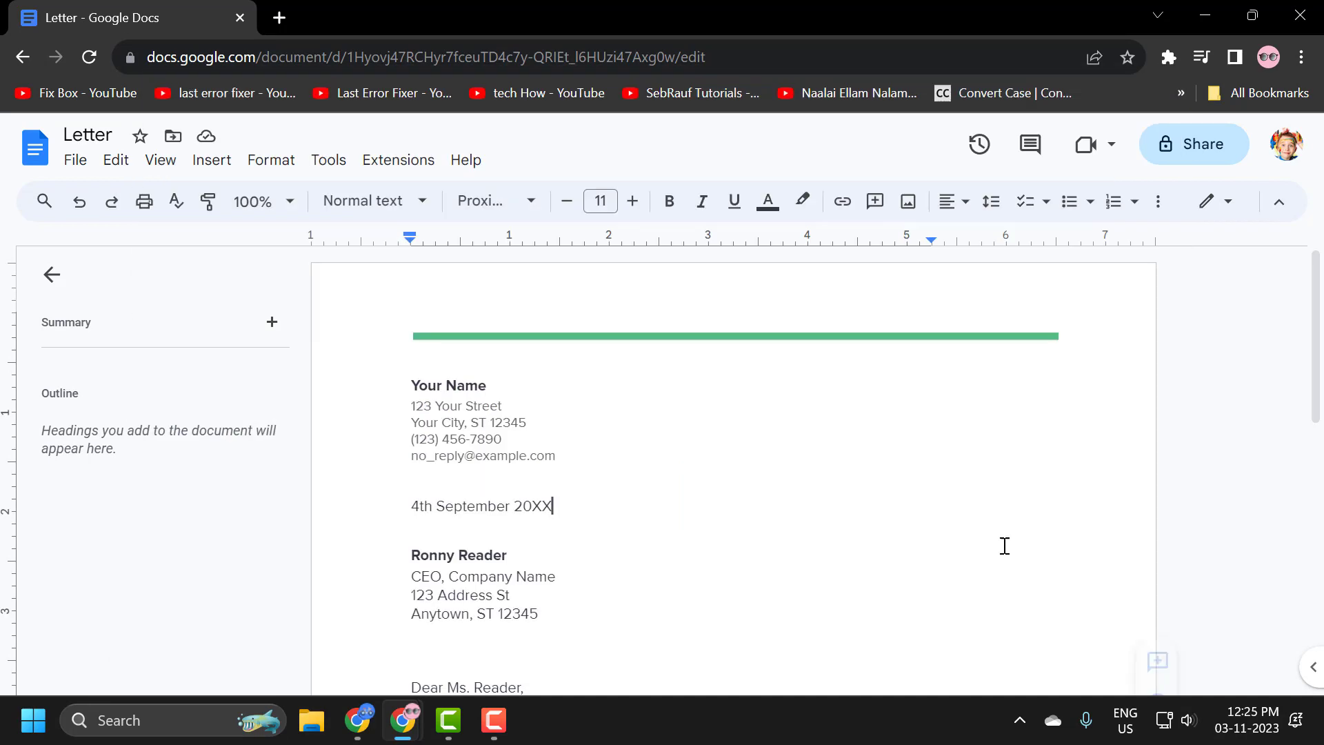
mouse_move(428, 323)
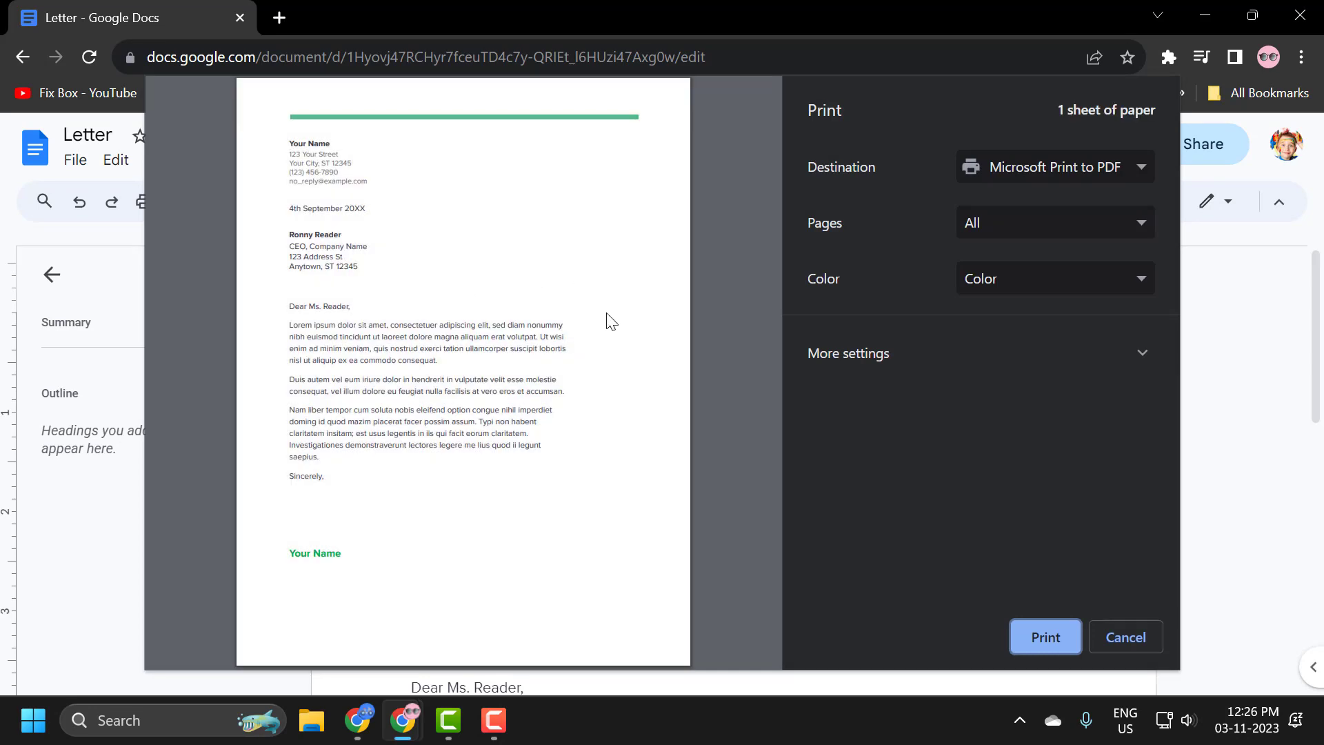
mouse_move(953, 526)
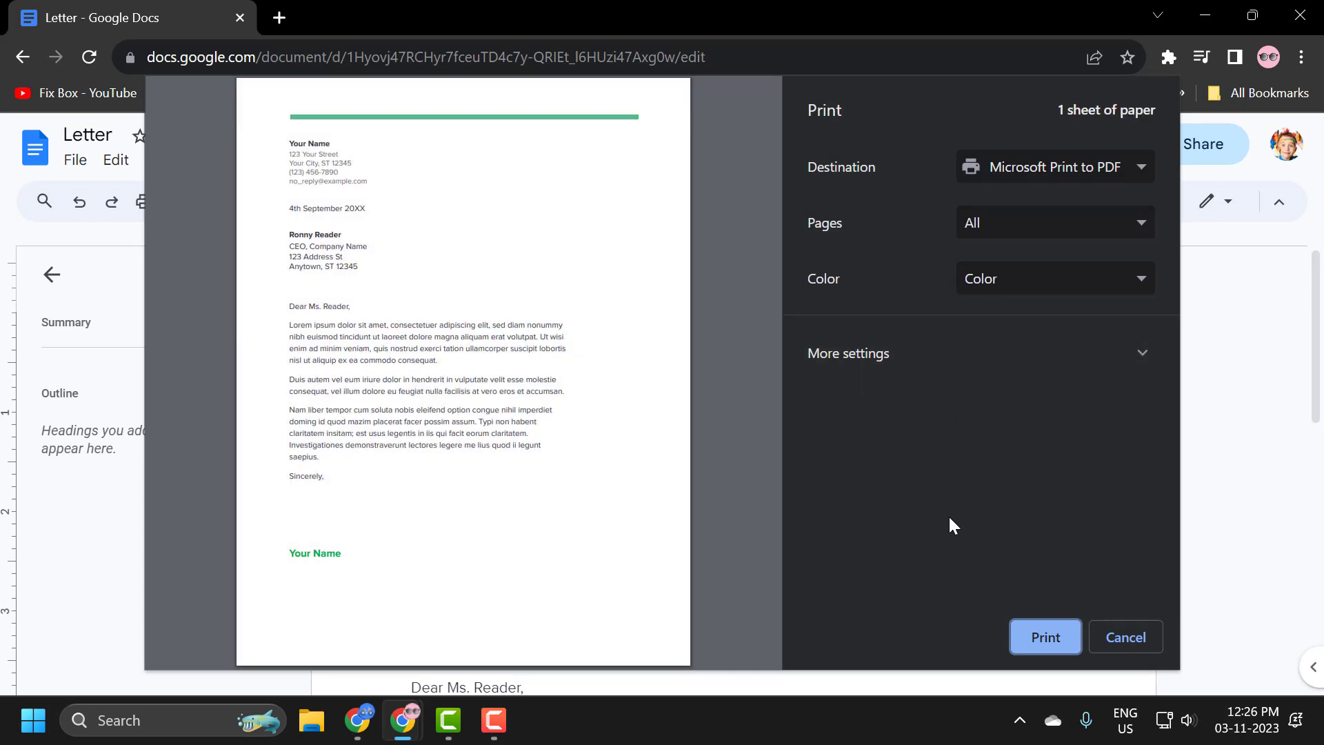
mouse_move(1078, 480)
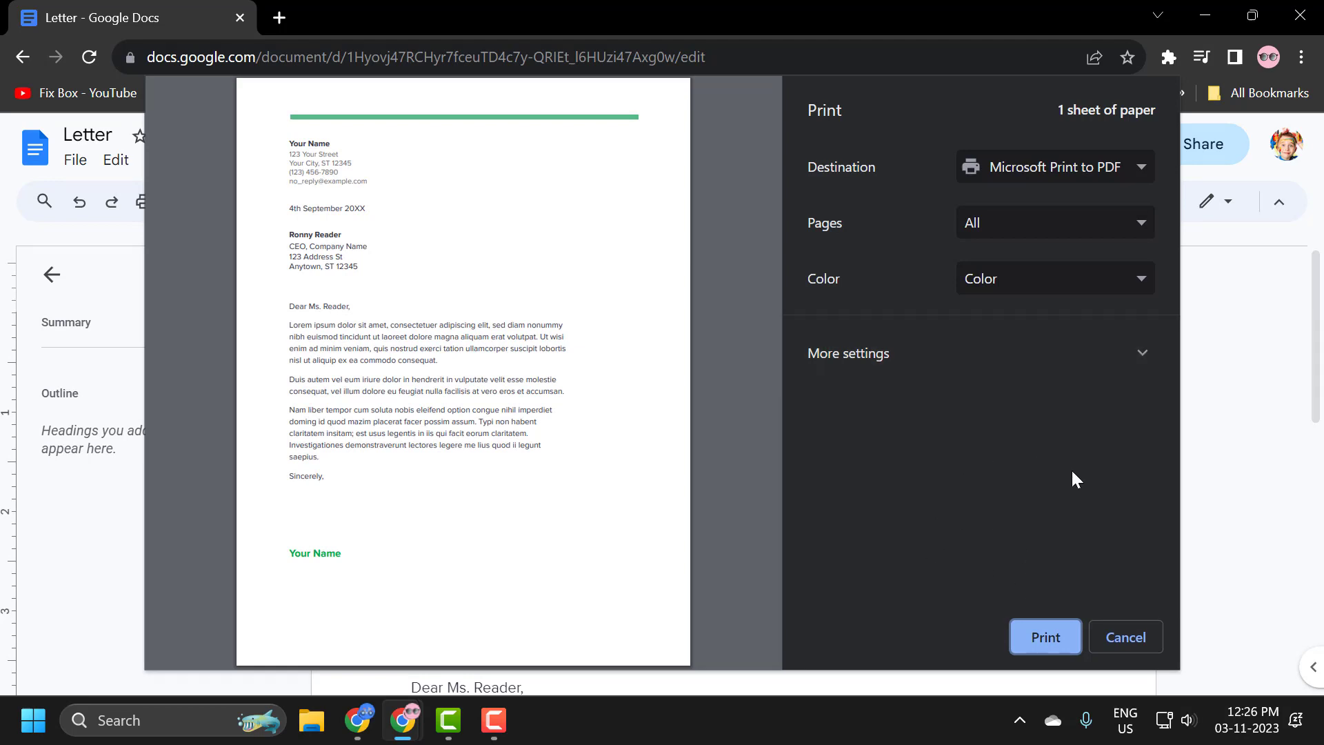
click(1126, 637)
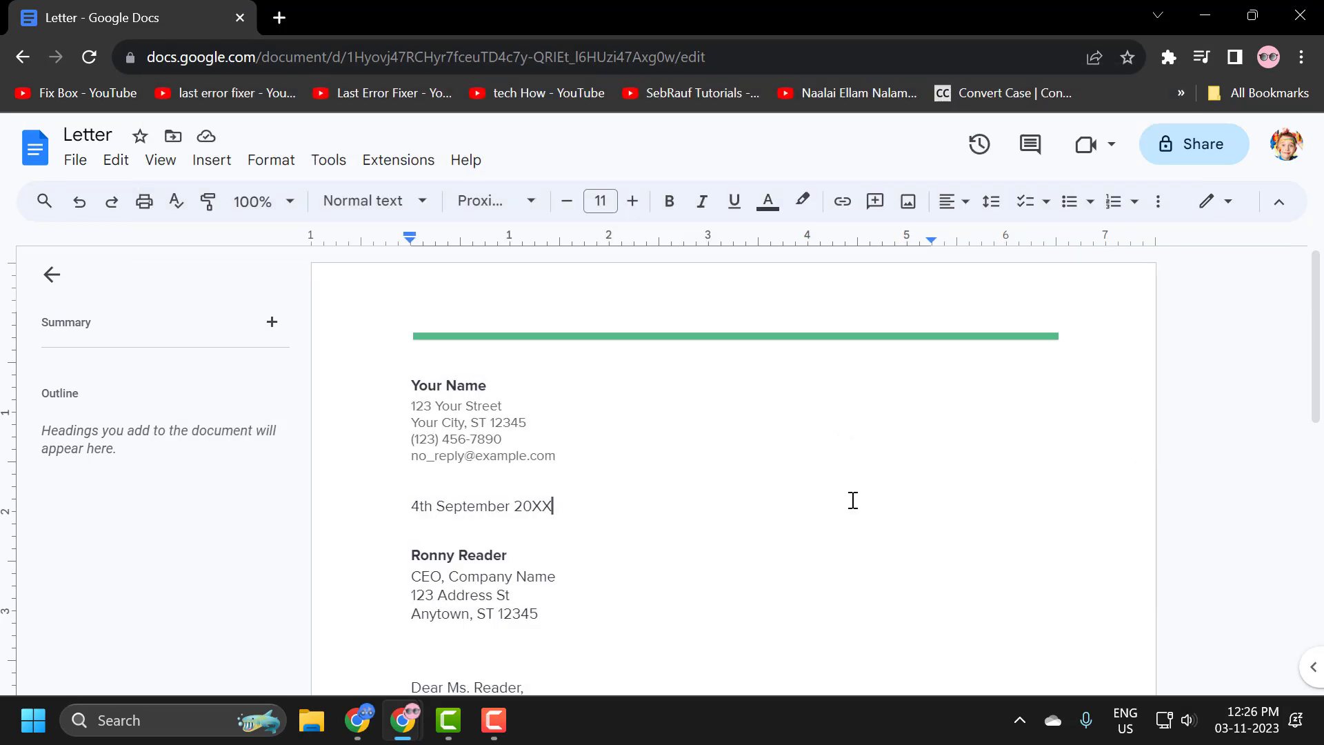